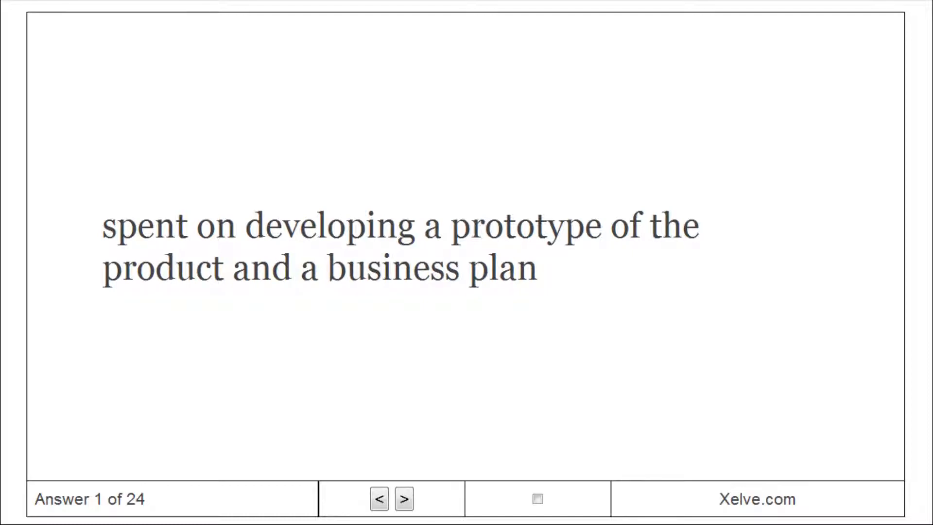
Step: Advance through cards 1–4, revealing the angel investors answer, to reach card 5 'Staged funding'
click(403, 500)
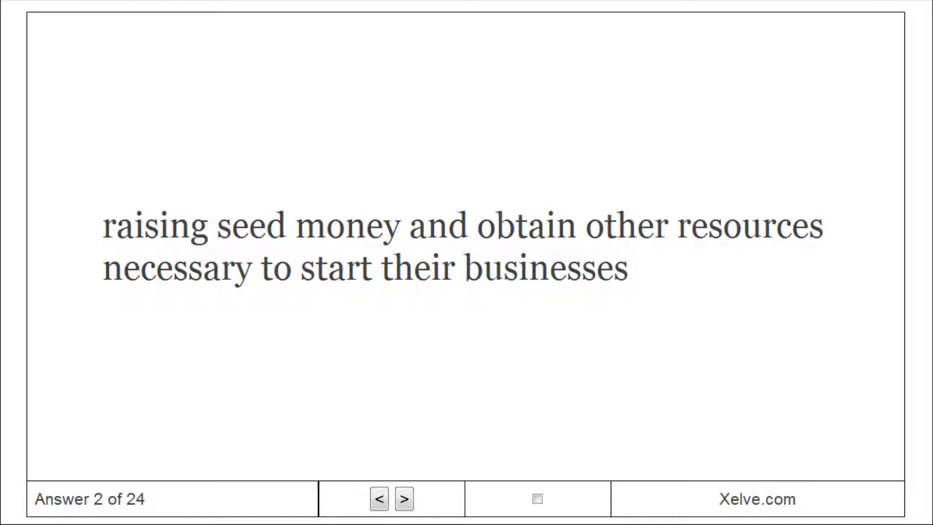
click(403, 501)
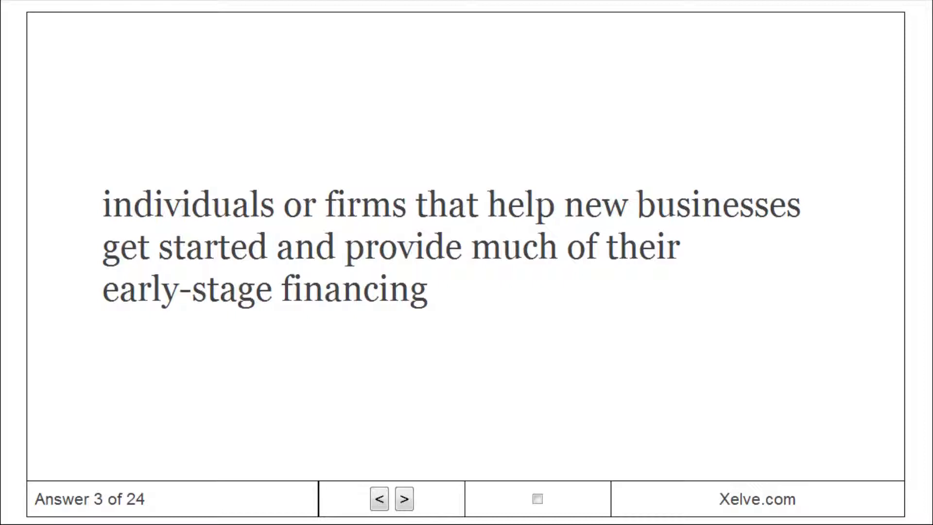
click(401, 500)
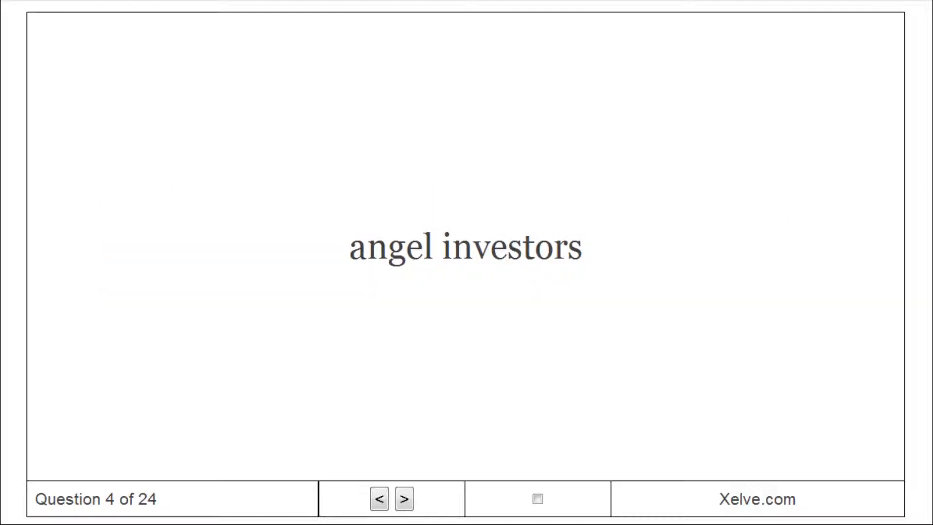
click(465, 253)
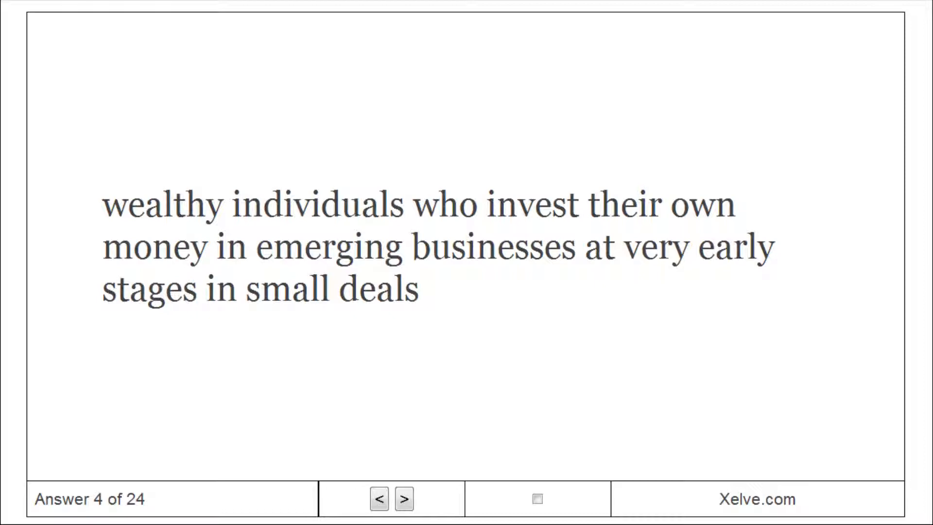
click(402, 500)
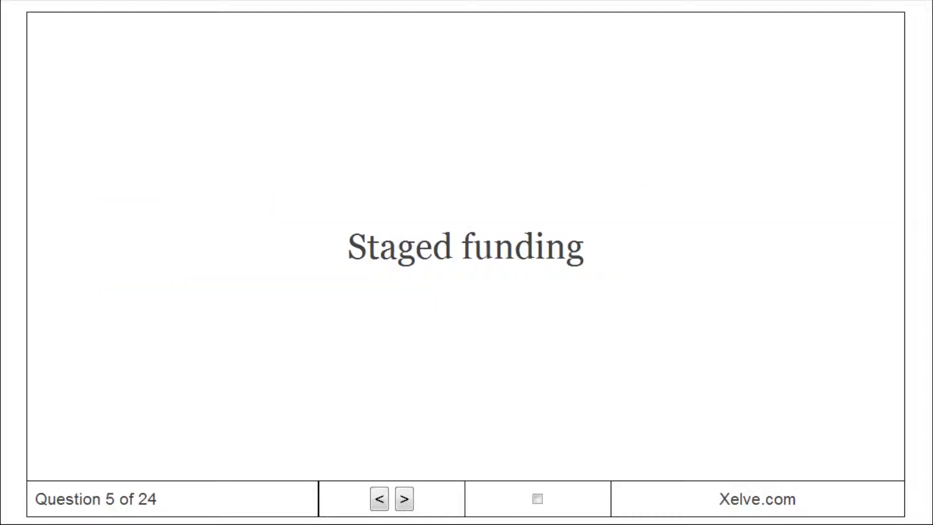
Step: Reveal the Staged funding answer and advance through cards 6–9 to the first-public-offering answer
click(402, 500)
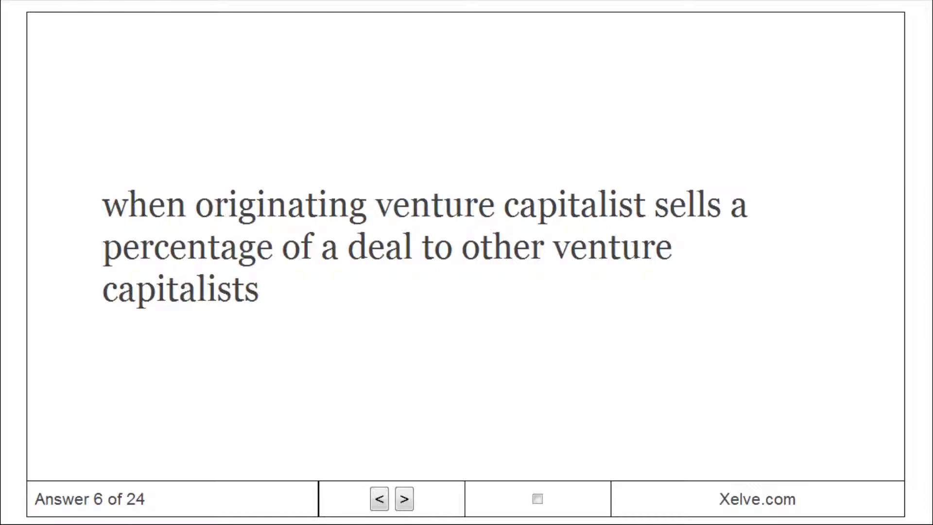
click(404, 500)
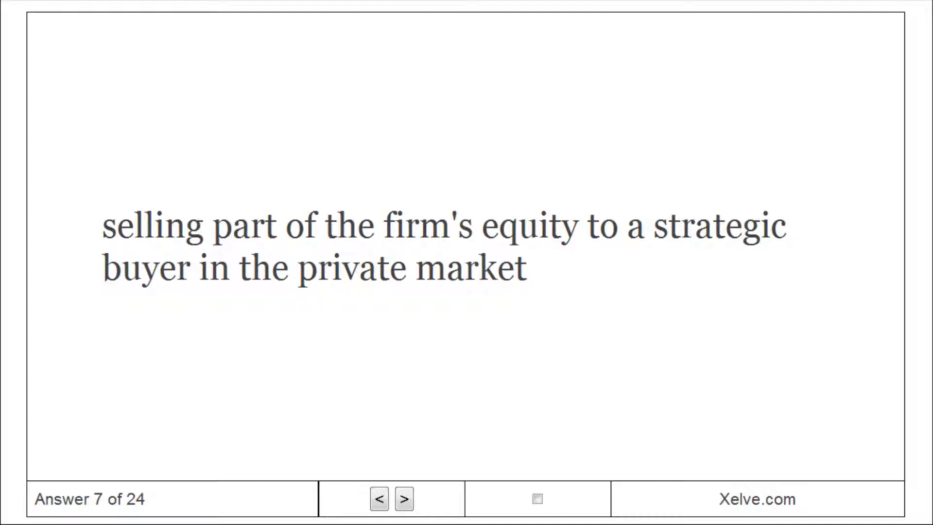
click(404, 500)
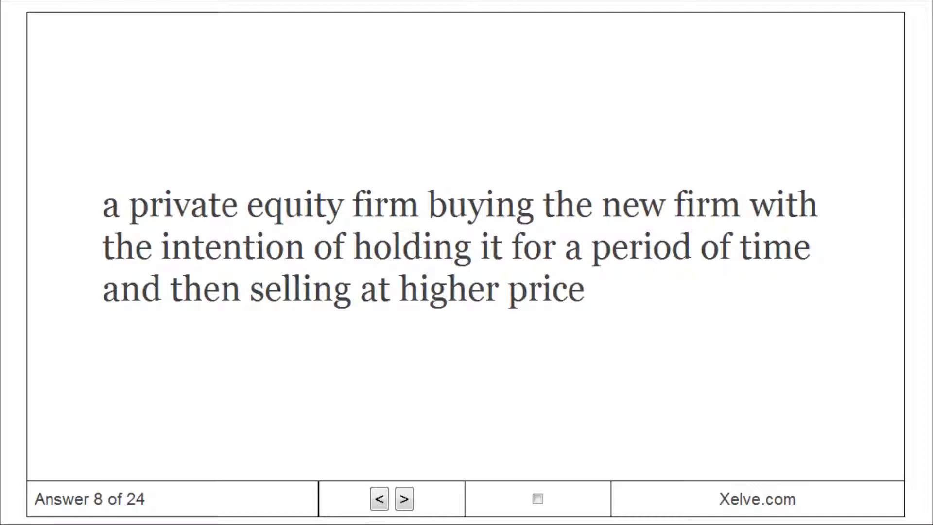
click(403, 500)
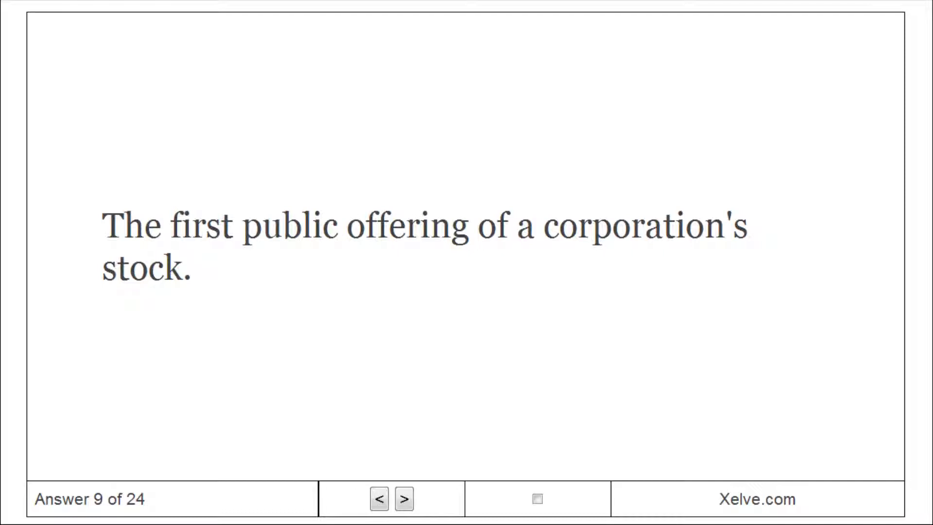
Step: Step through cards 10 to 14, ending on the purchase-versus-offer price difference answer
click(402, 500)
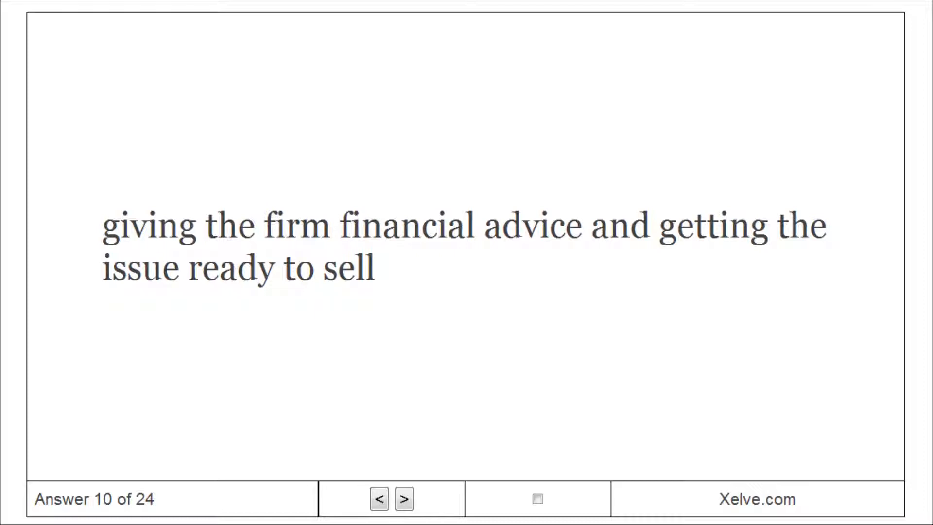
click(403, 500)
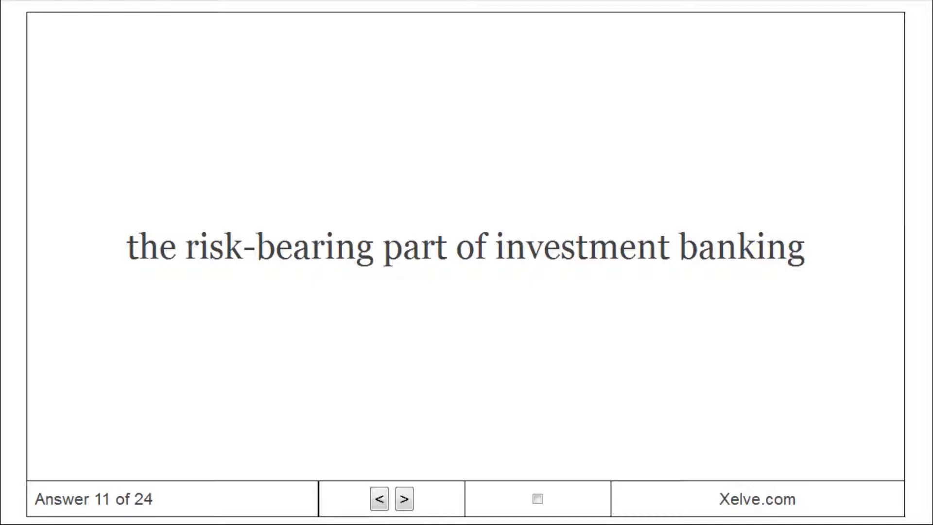
click(402, 500)
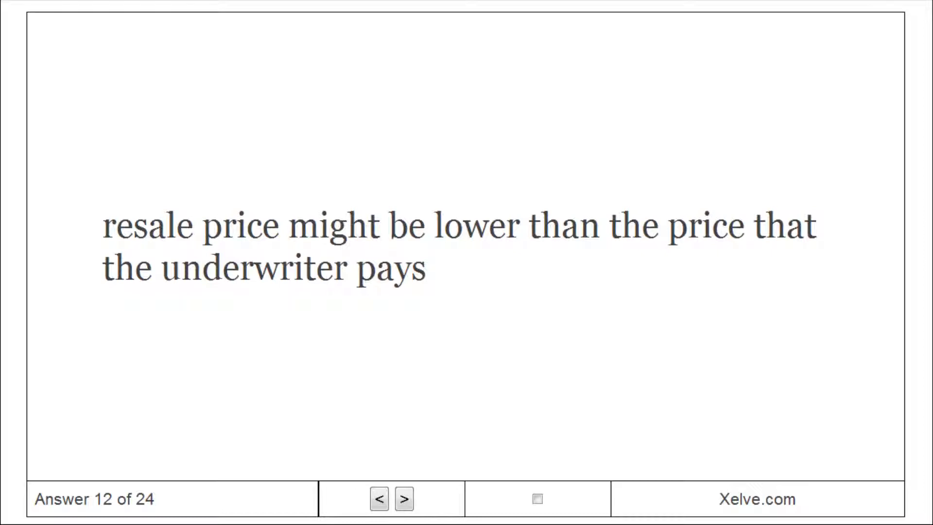
click(402, 499)
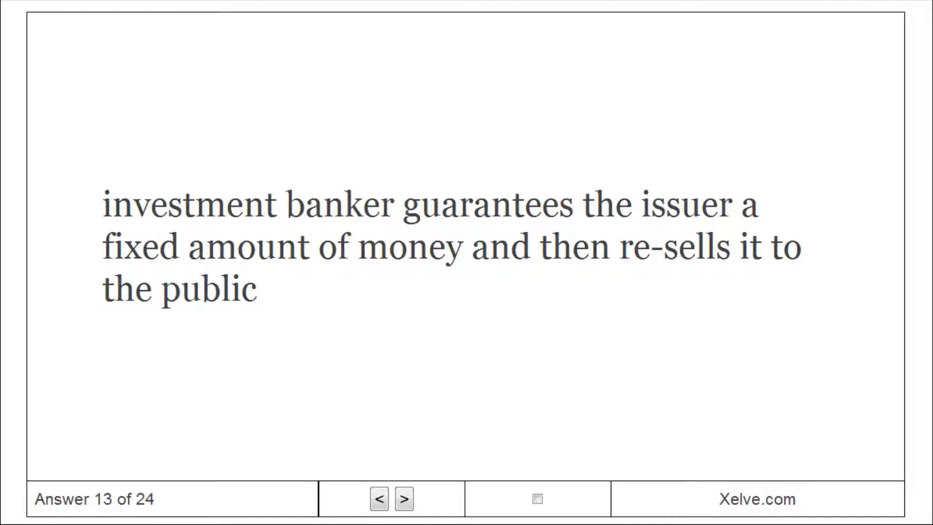
click(402, 500)
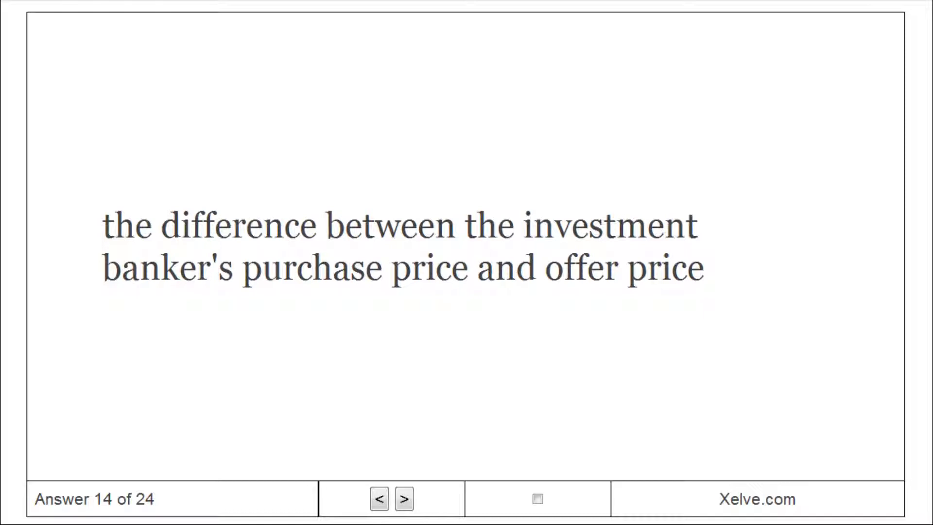
Step: Step through cards 15 to 18, ending on the seasoned public offering definition
click(403, 498)
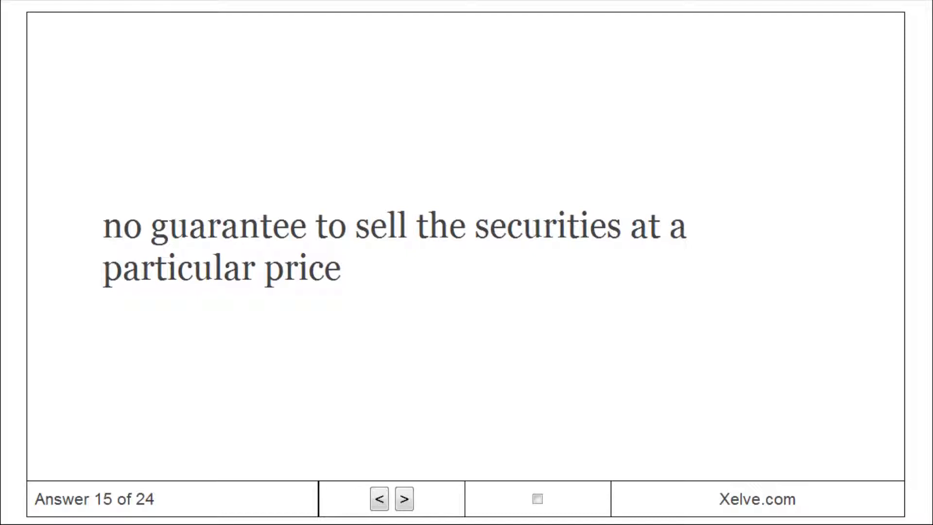
click(403, 499)
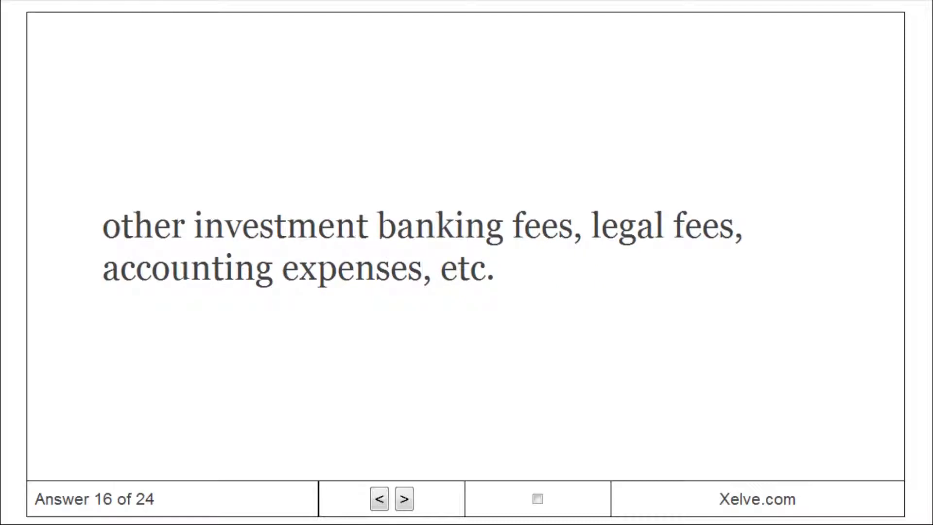
click(403, 499)
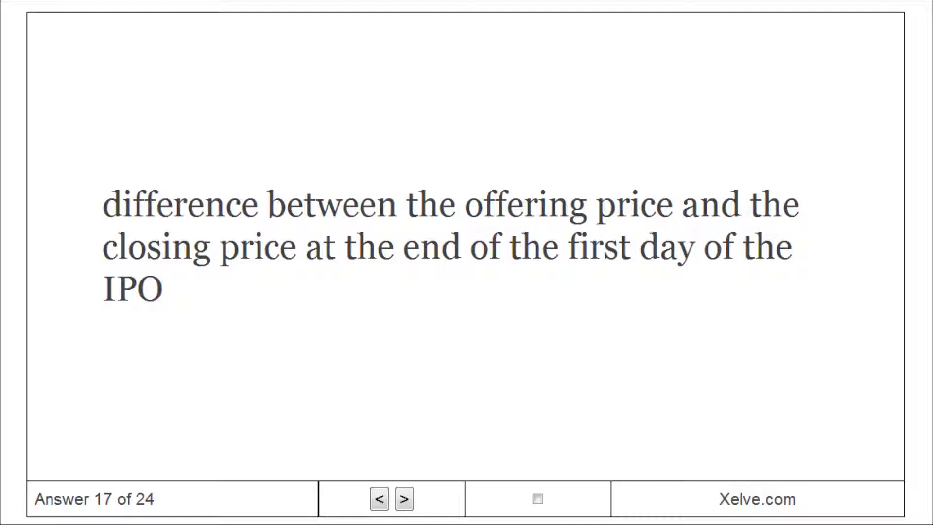
click(403, 500)
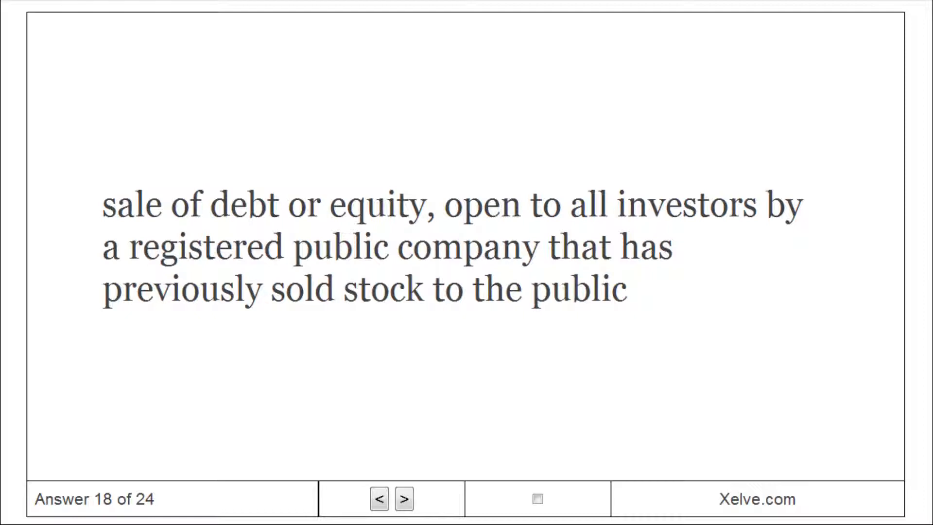
Step: Advance through cards 19 to 21, ending on the pooled wealthy-investor and pension-fund definition
click(405, 500)
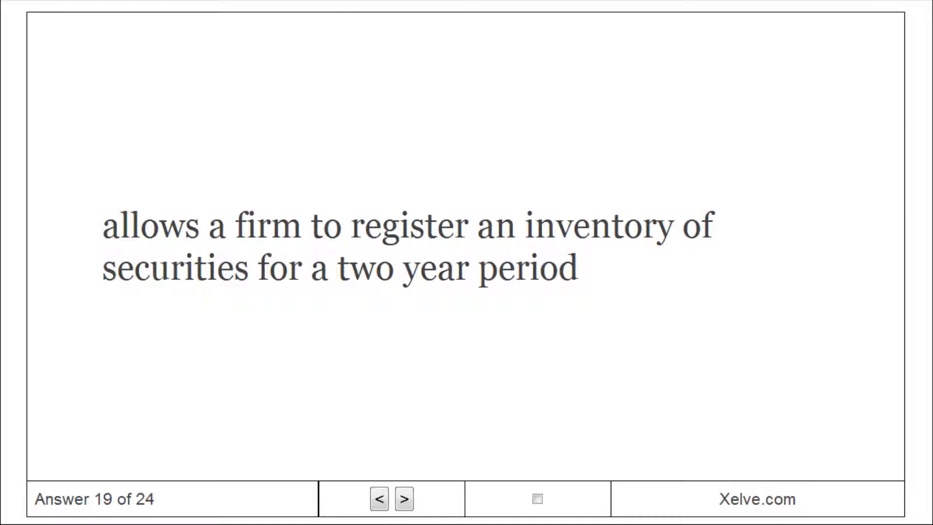
click(403, 500)
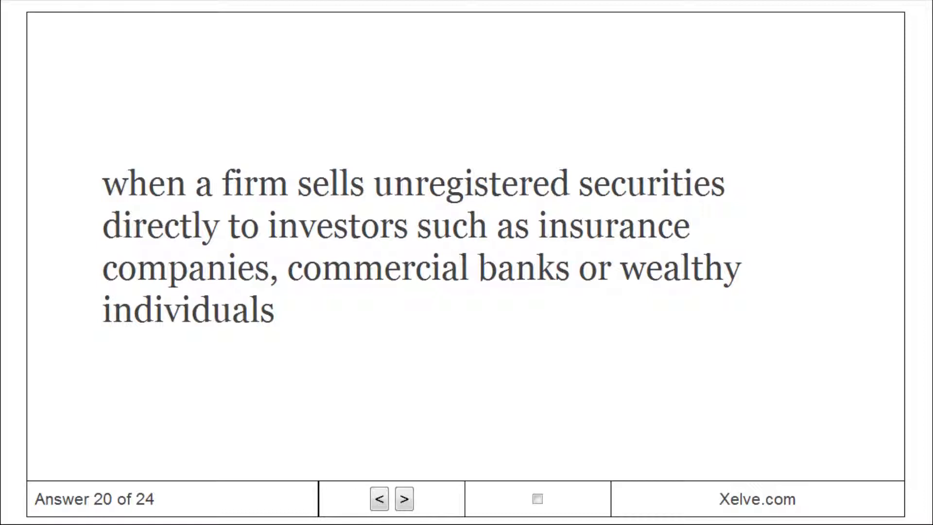
click(402, 500)
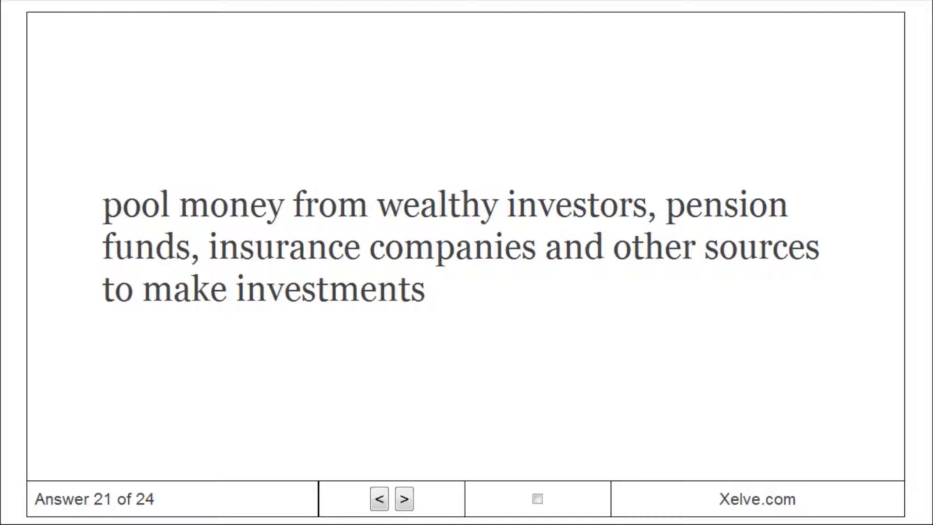
Step: Advance past cards 22 and 23 to the final card, 24 'bank term loans'
click(403, 500)
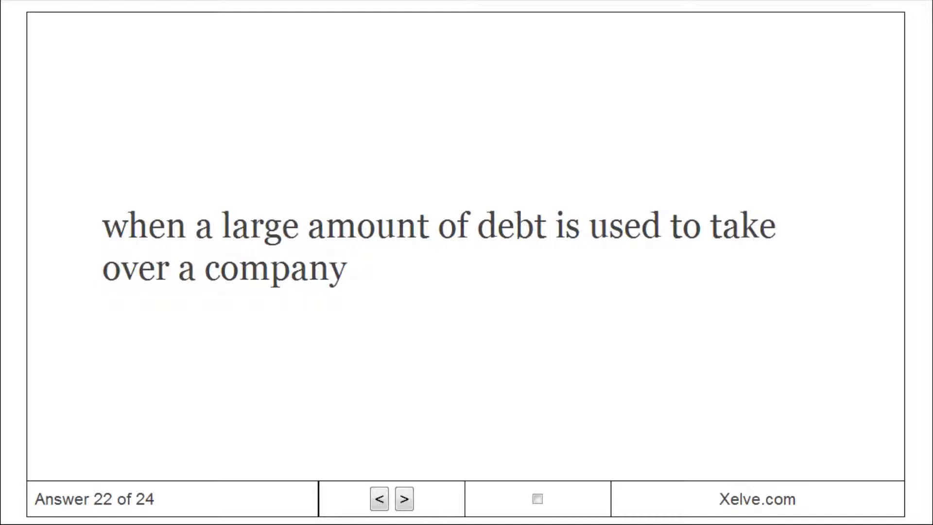
click(404, 499)
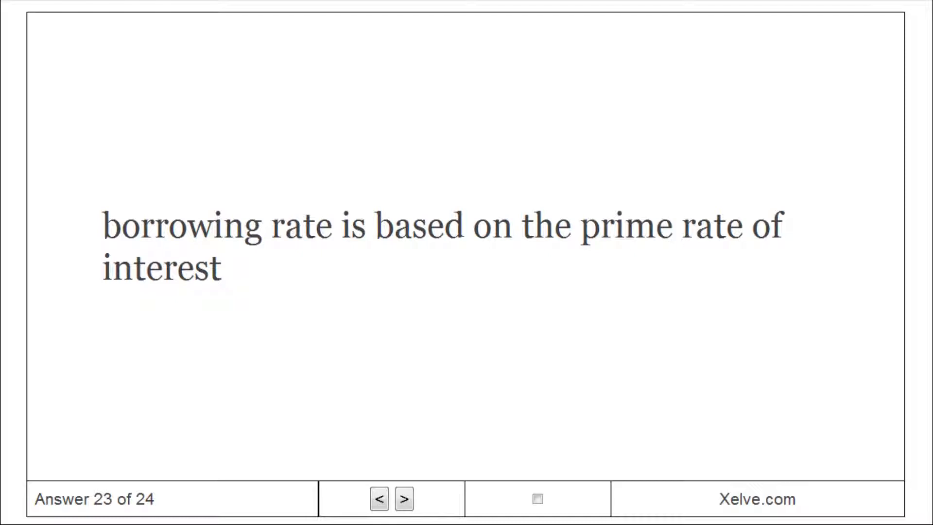
click(402, 500)
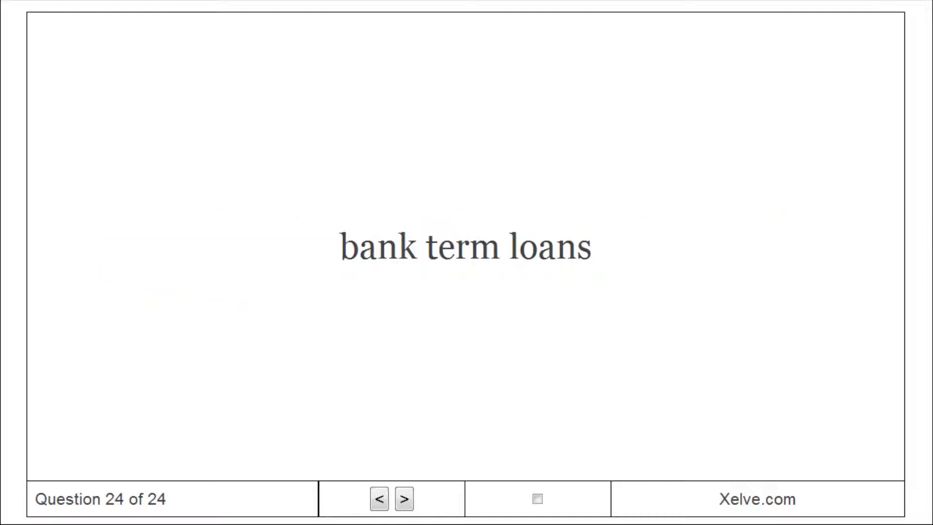